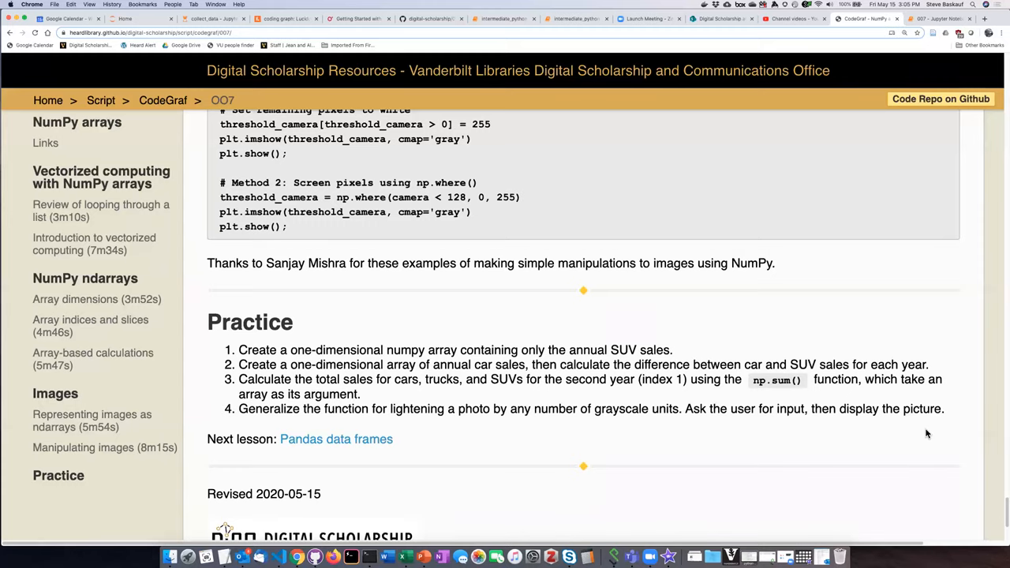
mouse_move(762, 419)
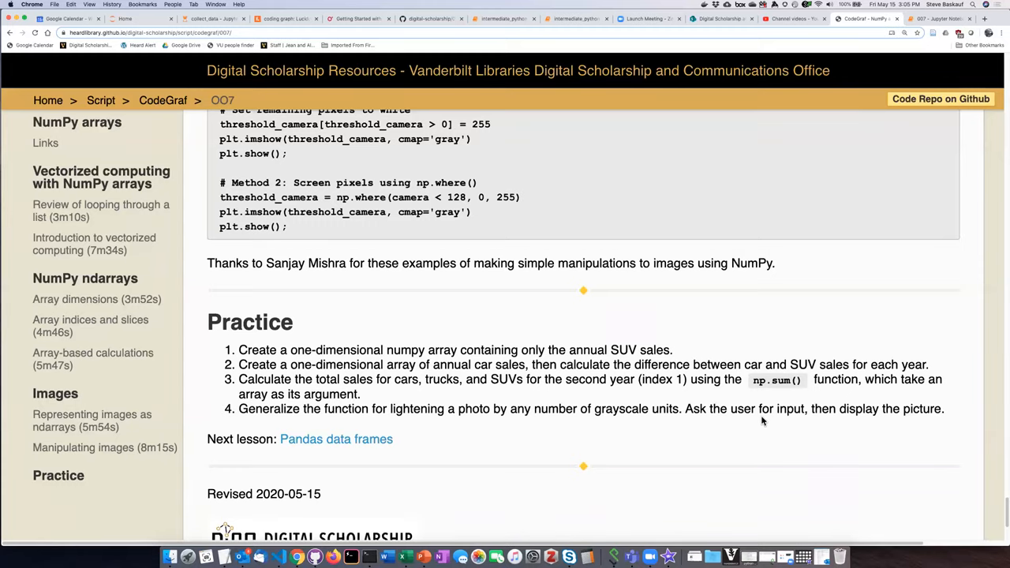
mouse_move(744, 413)
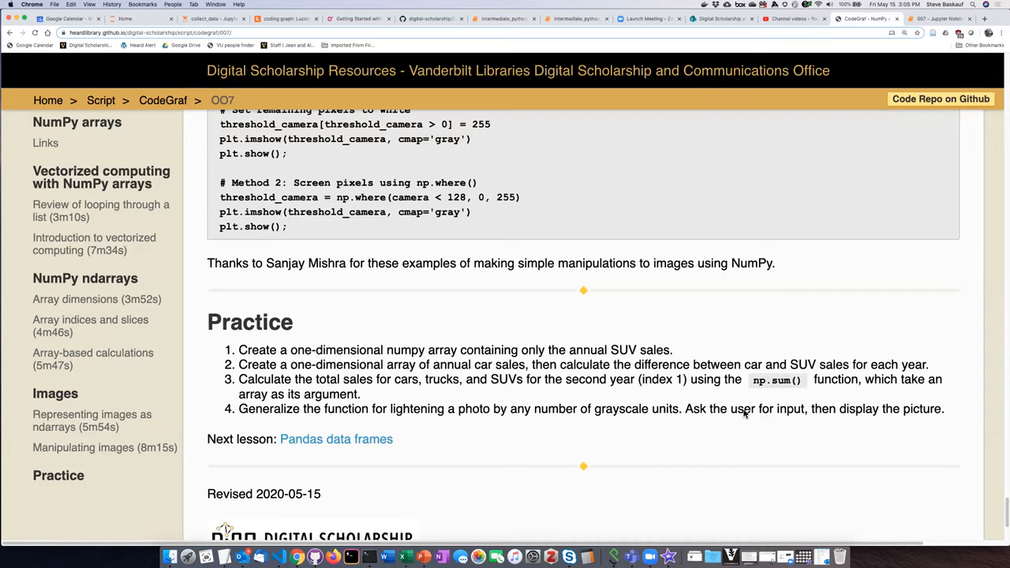
mouse_move(756, 389)
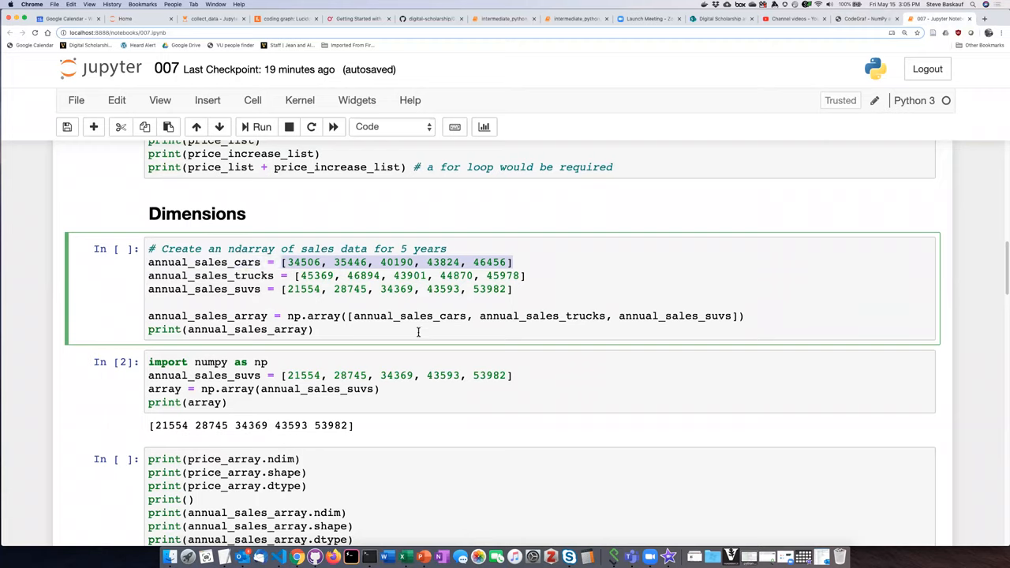
Step: Write annual_sales_car_array = np.array([34506, 35446, 40190, 43824, 46456]) on a new line in the cell
click(544, 375)
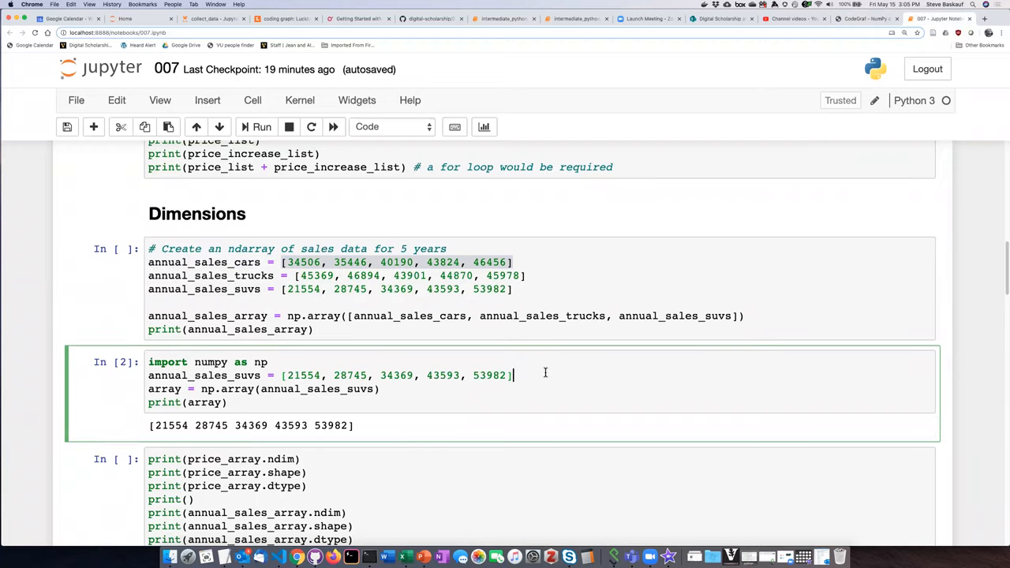
text(ann)
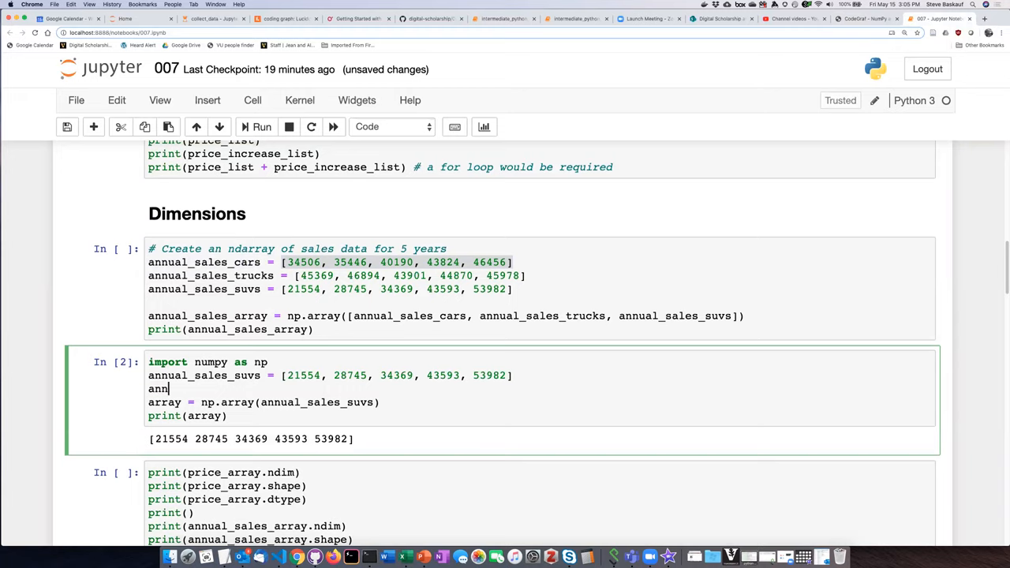
text(ual_sales)
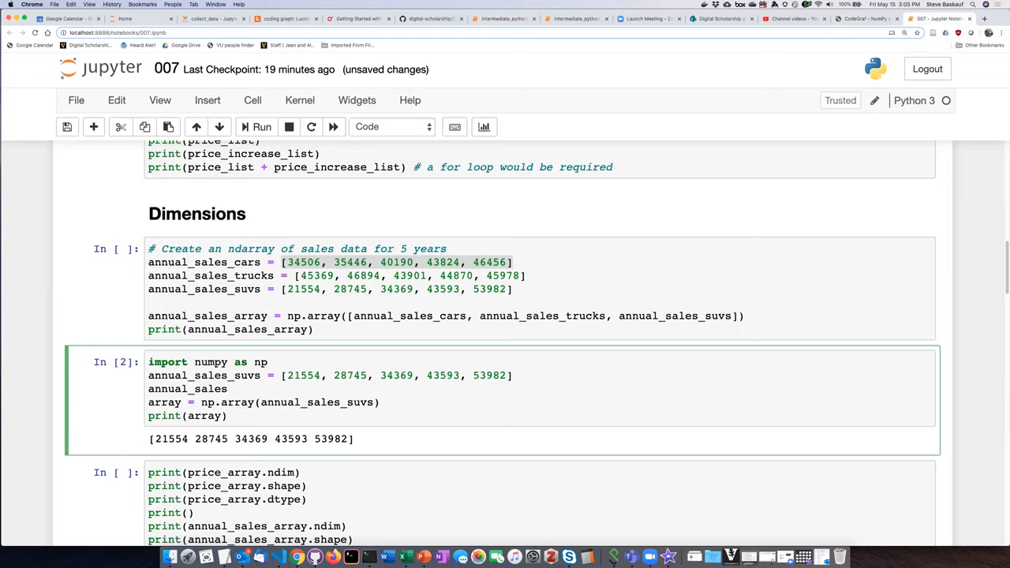
text(car)
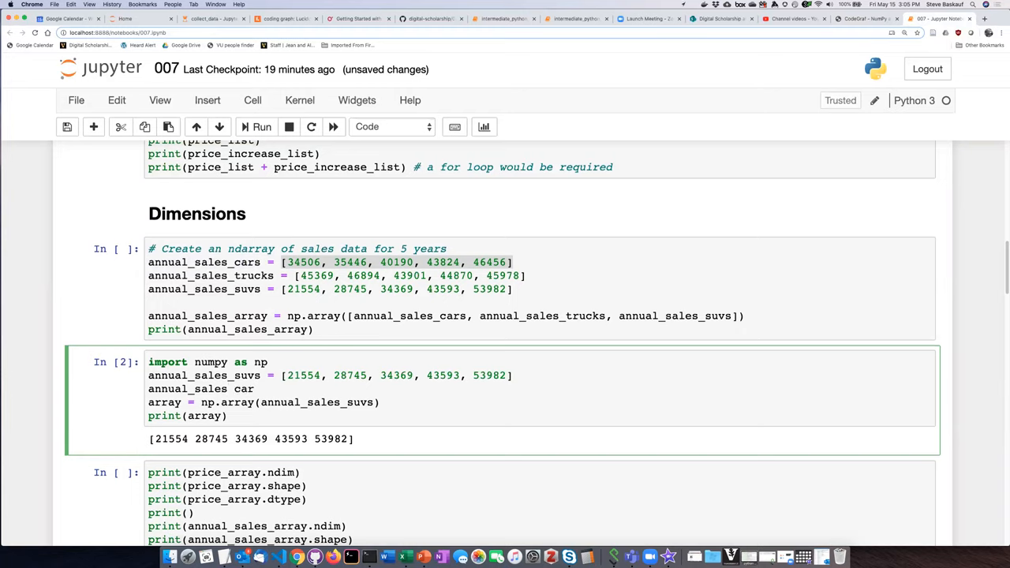
key(BackSpace)
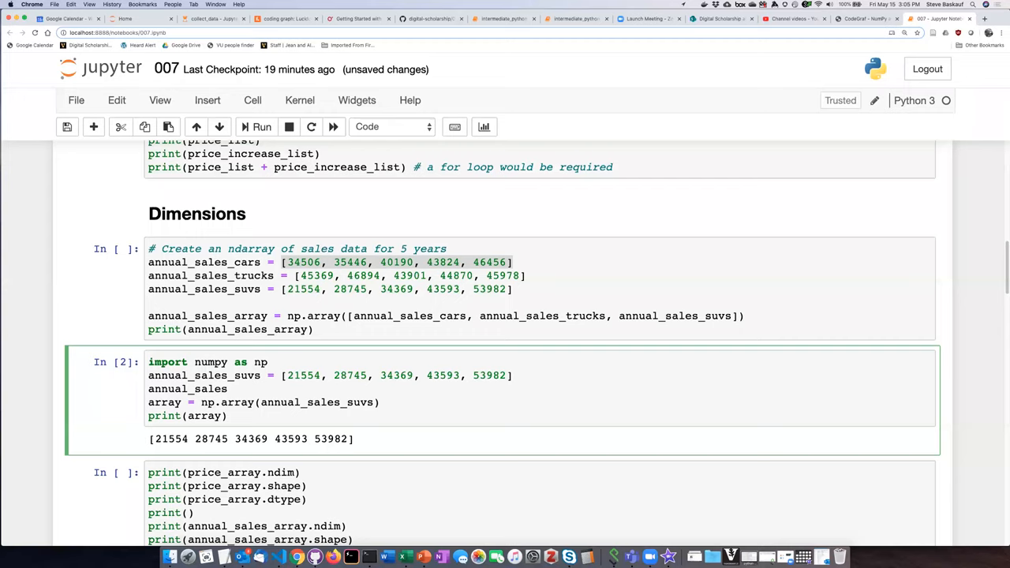
text(_car)
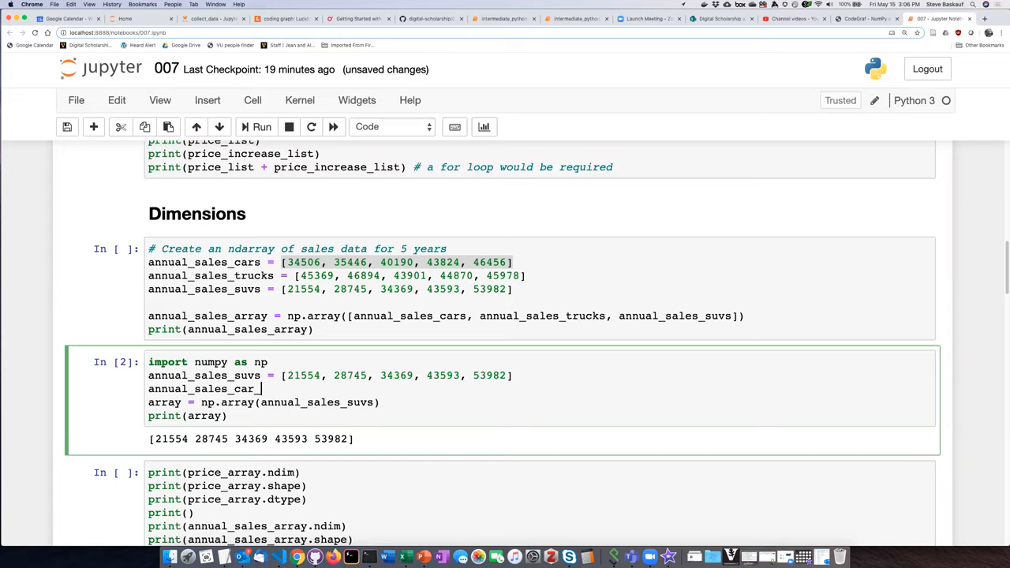
text(array =)
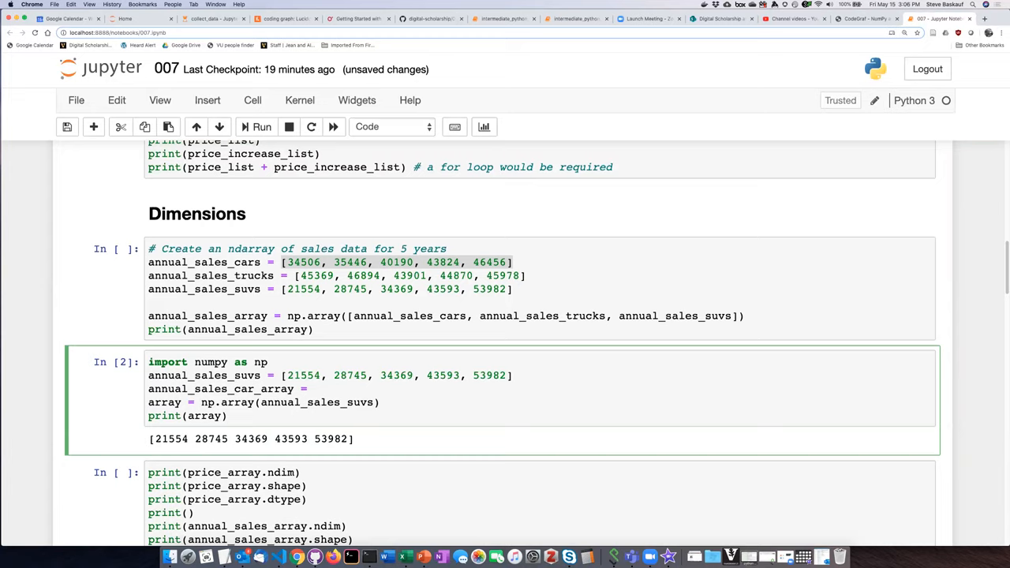
text(n)
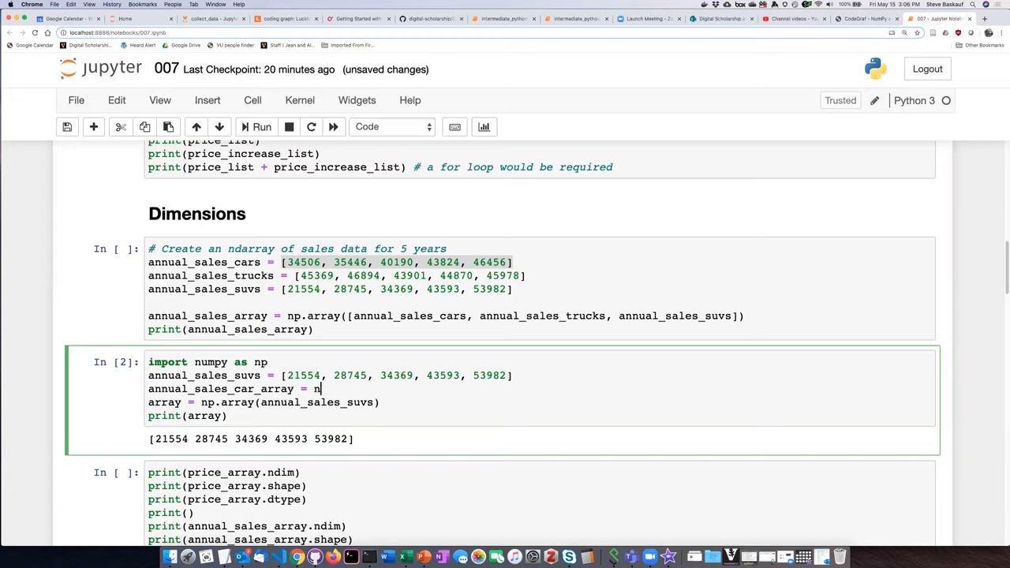
text(p.)
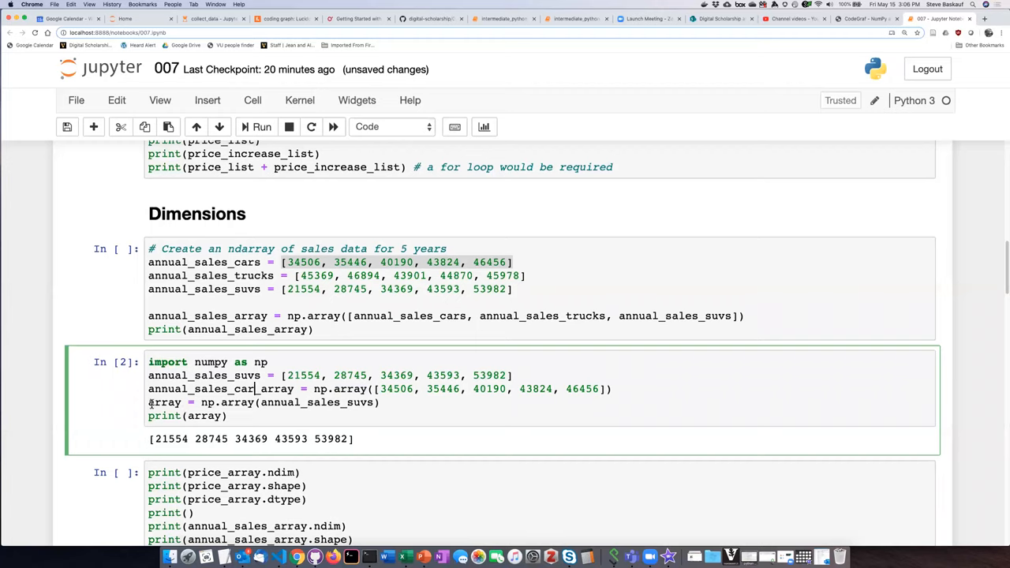
double_click(164, 402)
text(_)
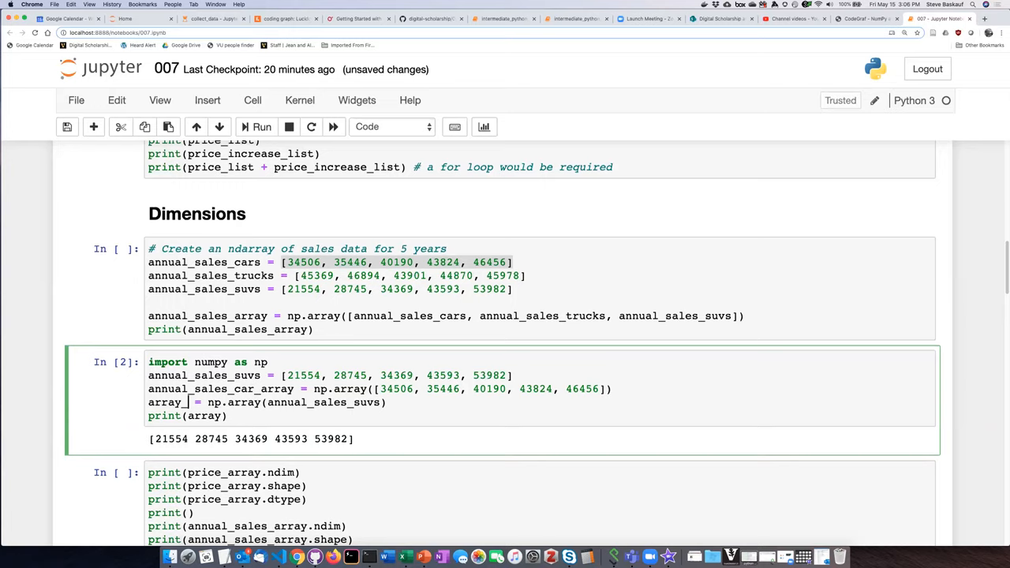
Step: Rename the SUV variable from array to array_suv and remove its print(array) line
text(sub)
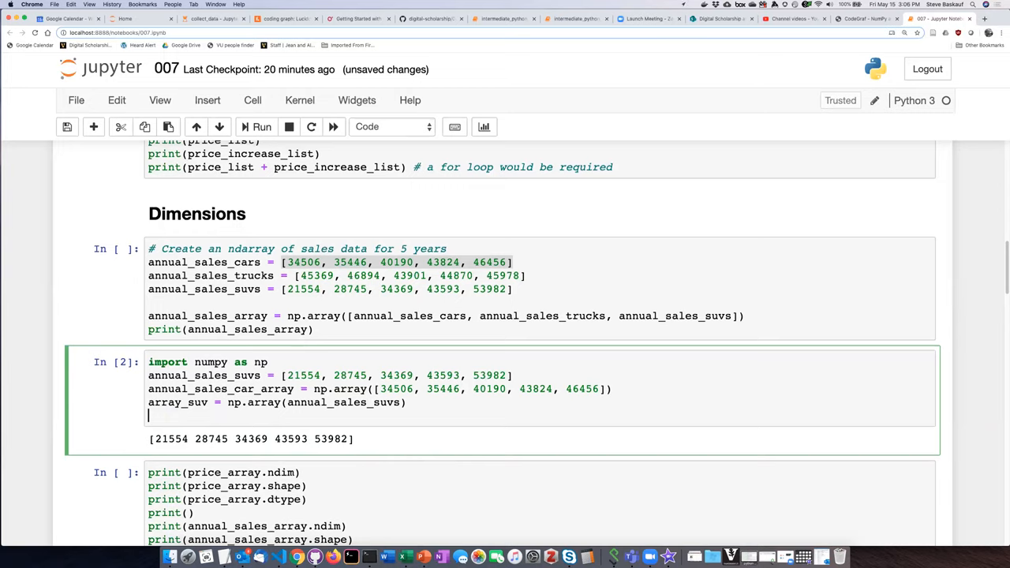
Step: Define difference = annual_sales_car_array - array_suv in the cell
text(difference =)
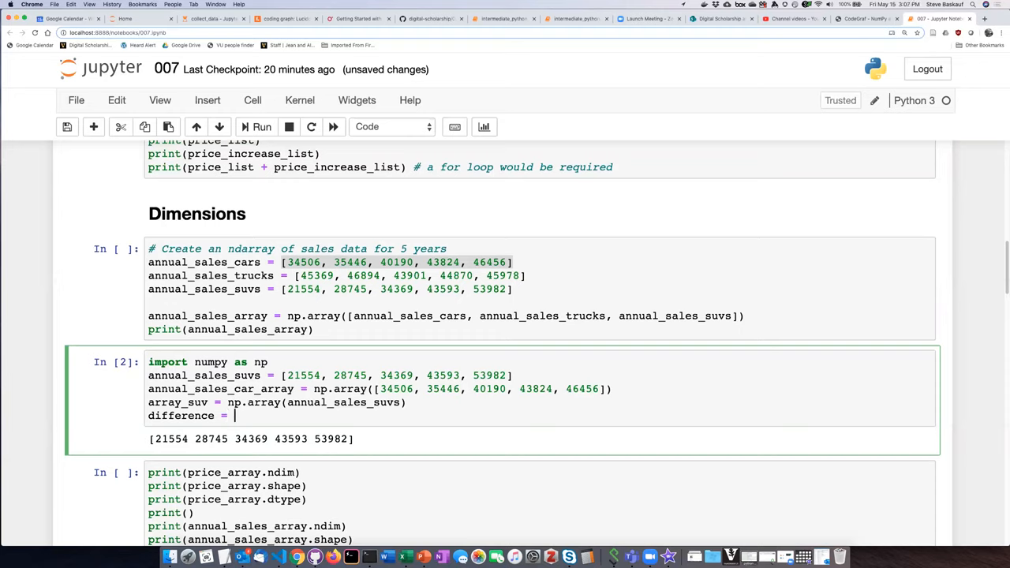
mouse_move(43, 462)
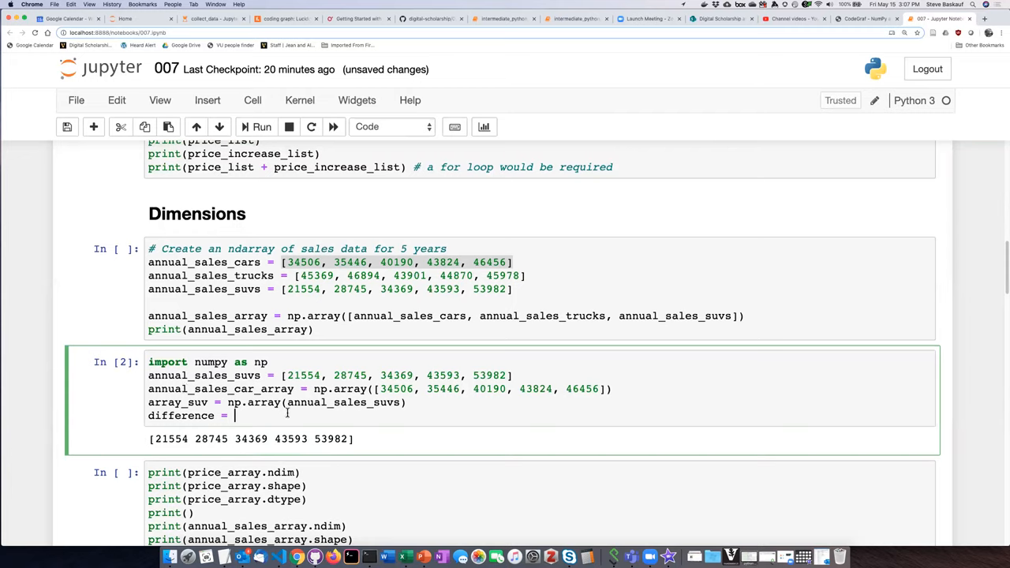
text(annual_sales_car_array)
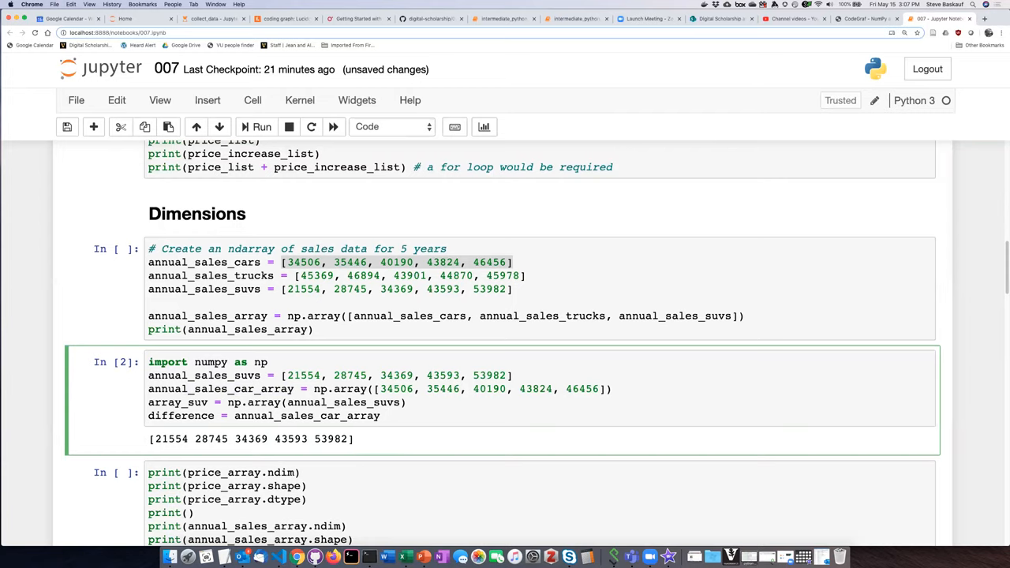
text(-)
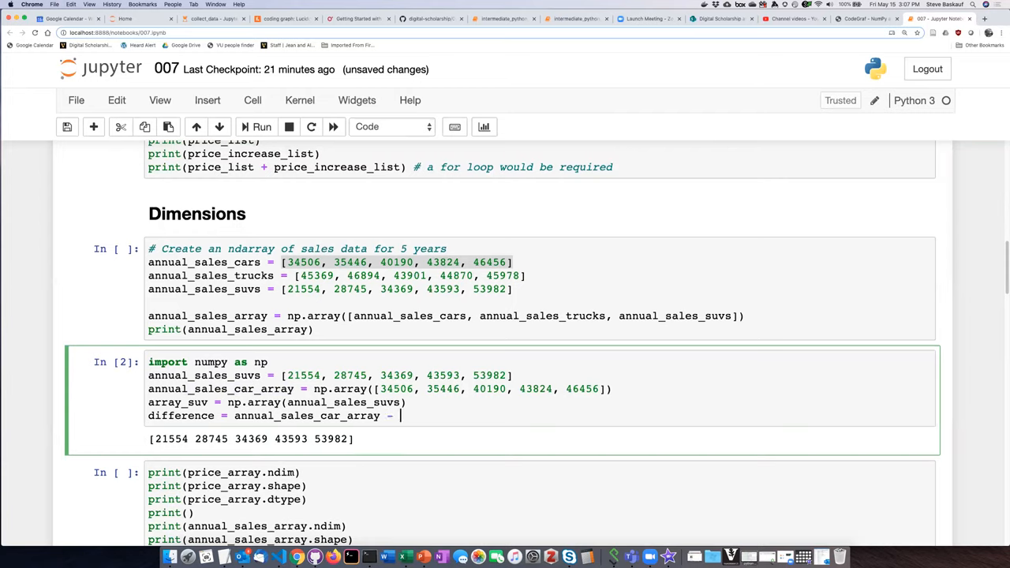
text(array)
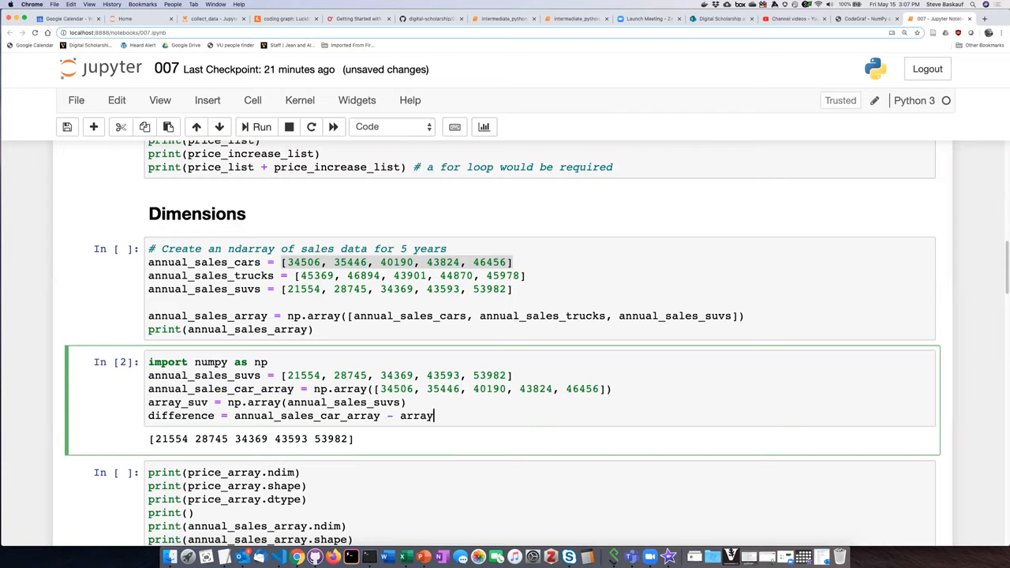
text(_suv)
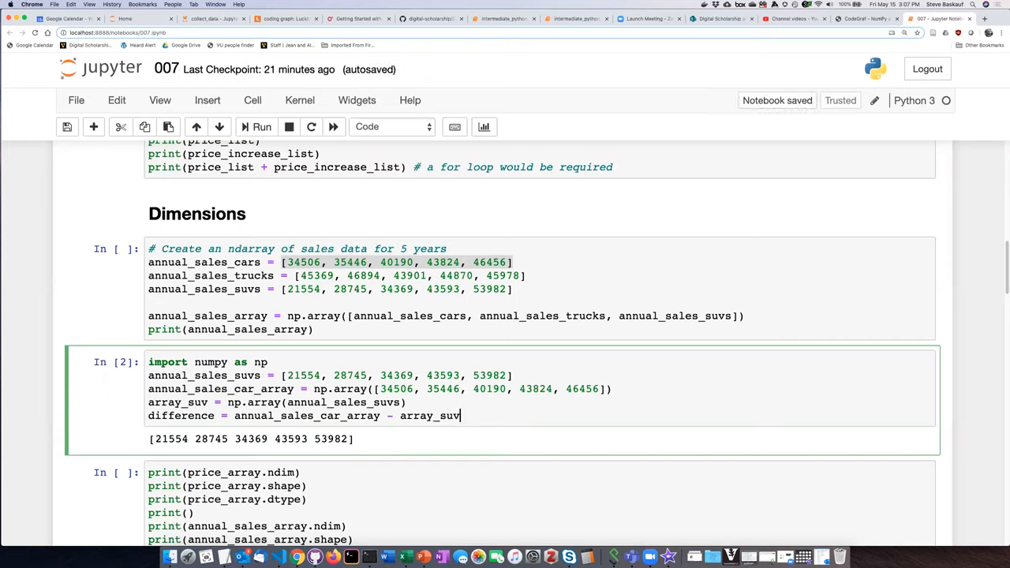
Step: Add print(difference) on the next line
text(pr)
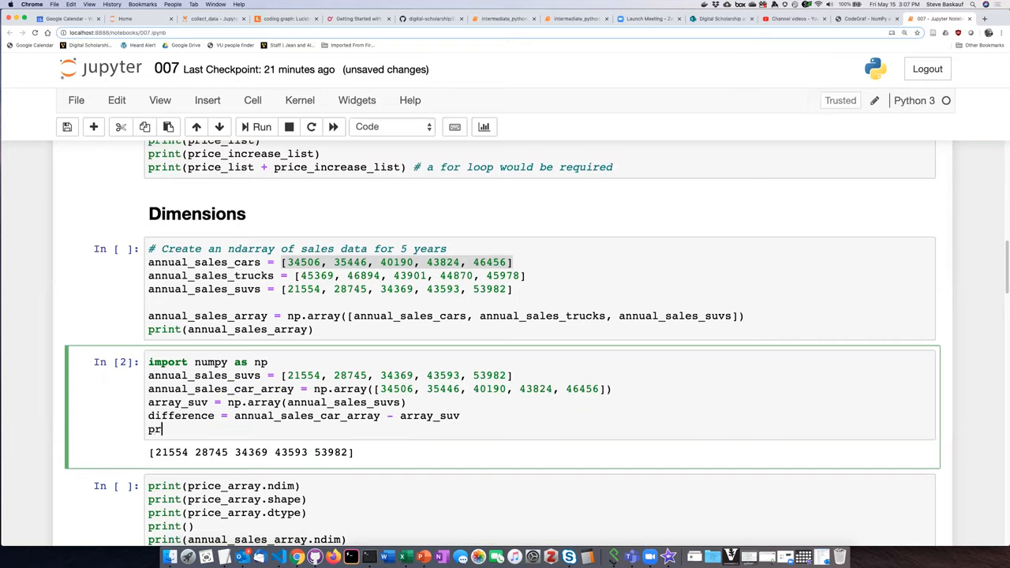
text(int())
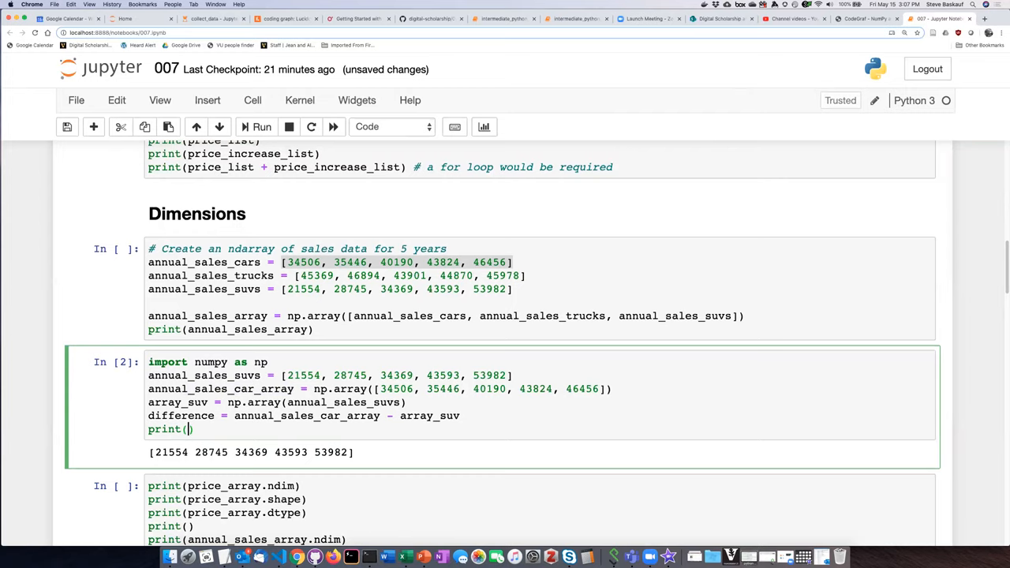
text(difference)
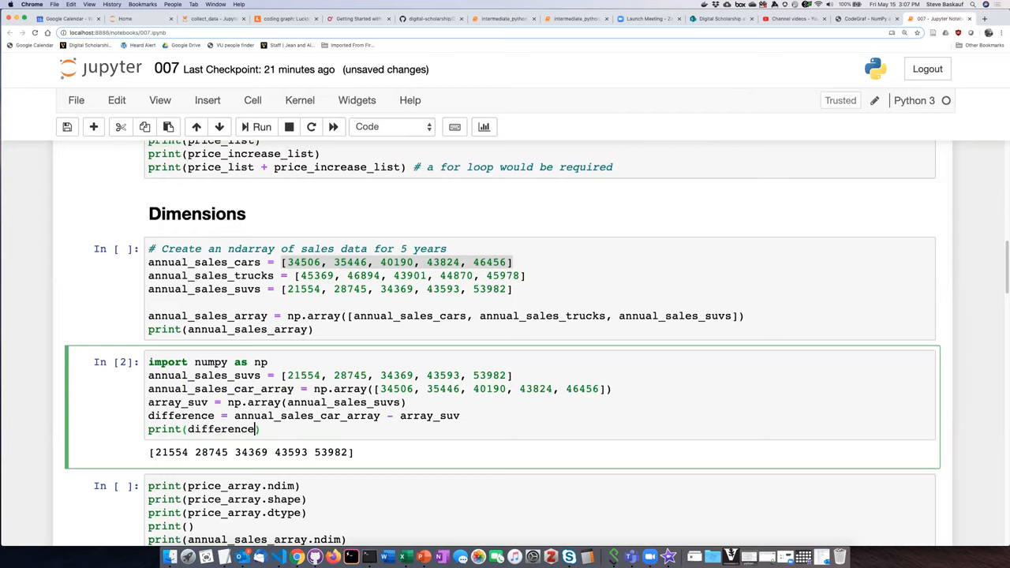
mouse_move(271, 219)
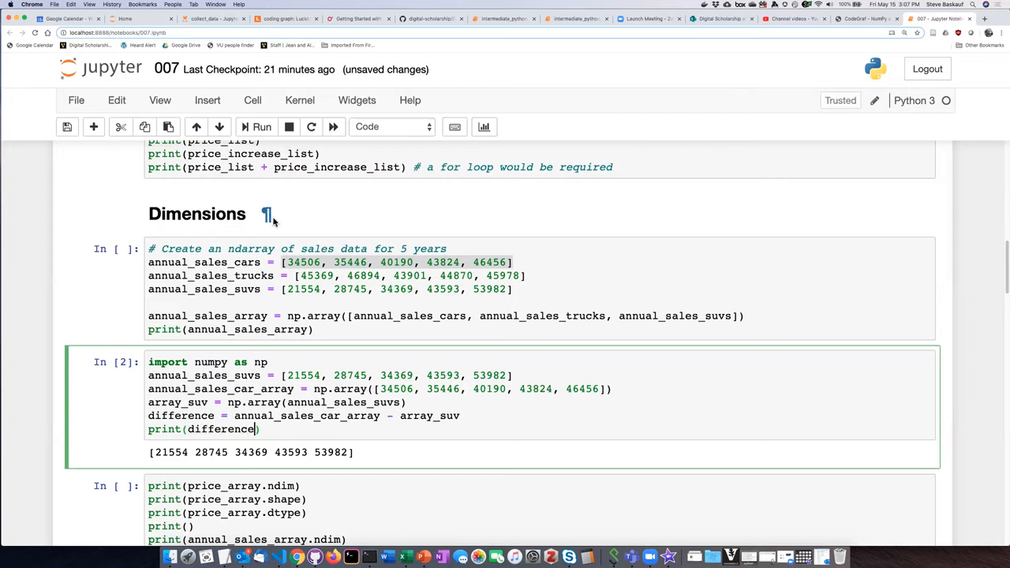
click(260, 126)
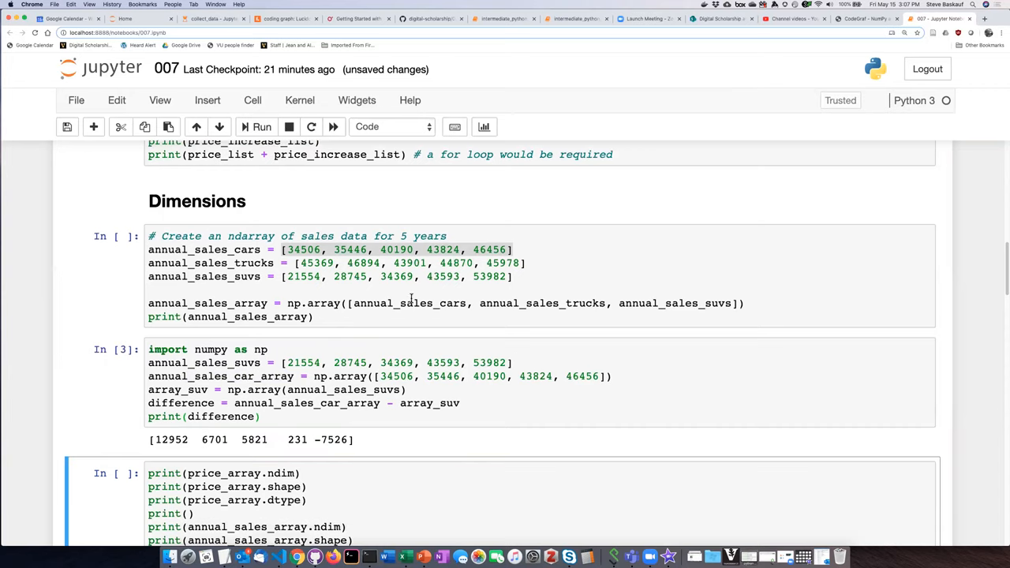
scroll(down, 3)
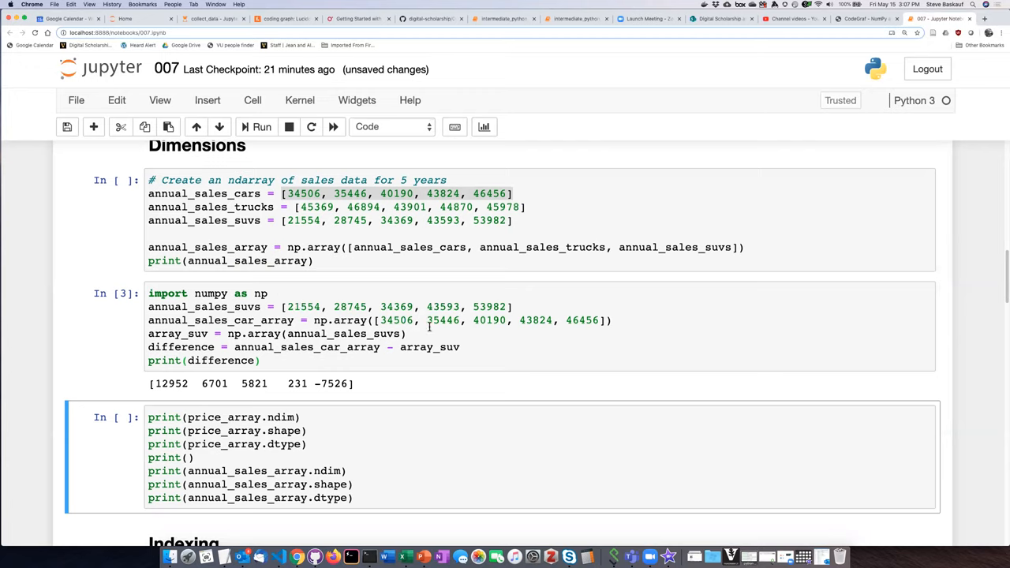
mouse_move(545, 316)
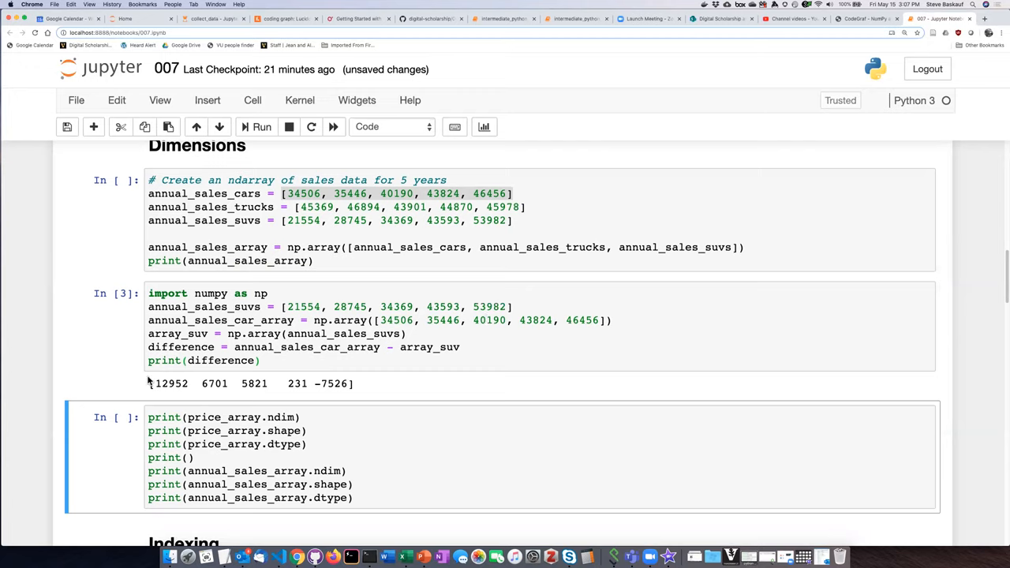
mouse_move(494, 291)
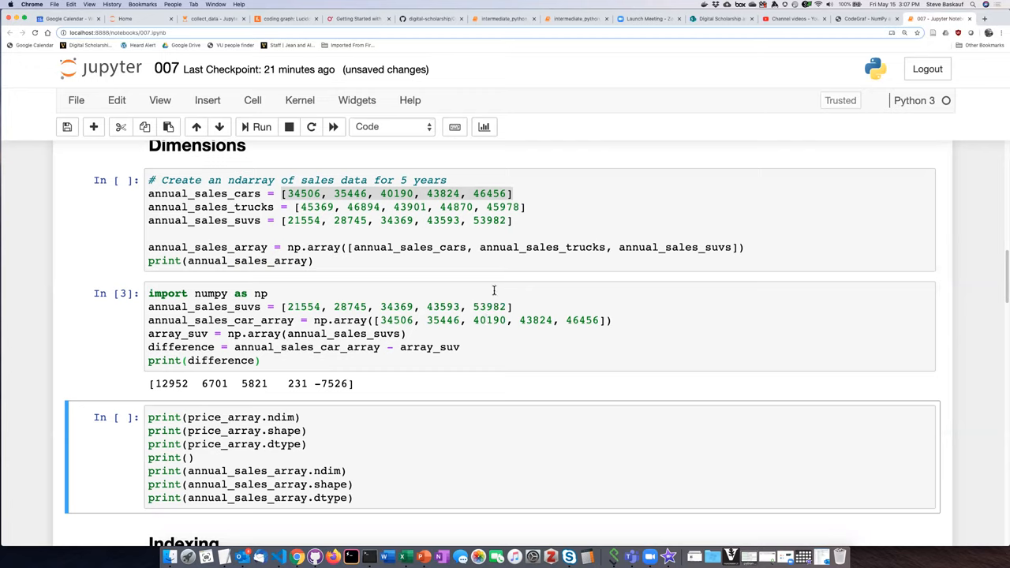